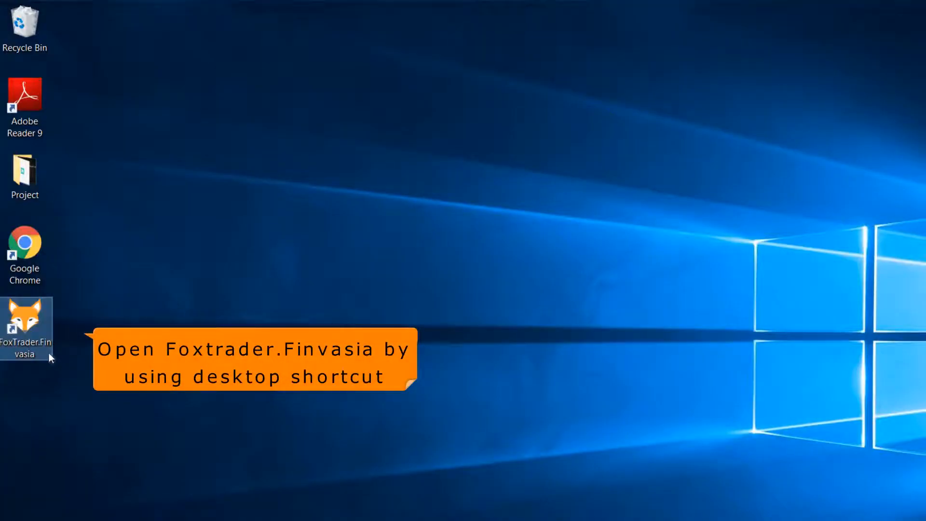
pyautogui.moveTo(85, 370)
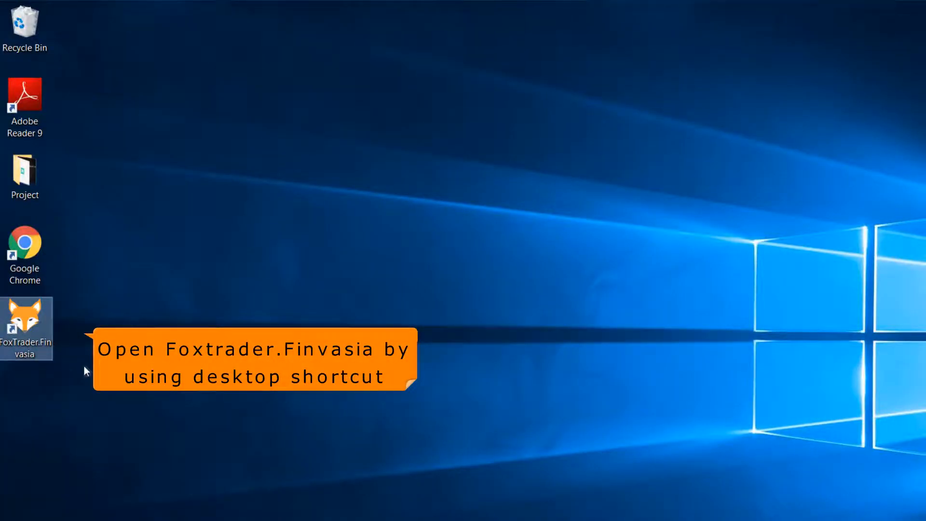
# - Launch FoxTrader.Finvasia from the desktop shortcut to reach the billing details form
pyautogui.doubleClick(25, 327)
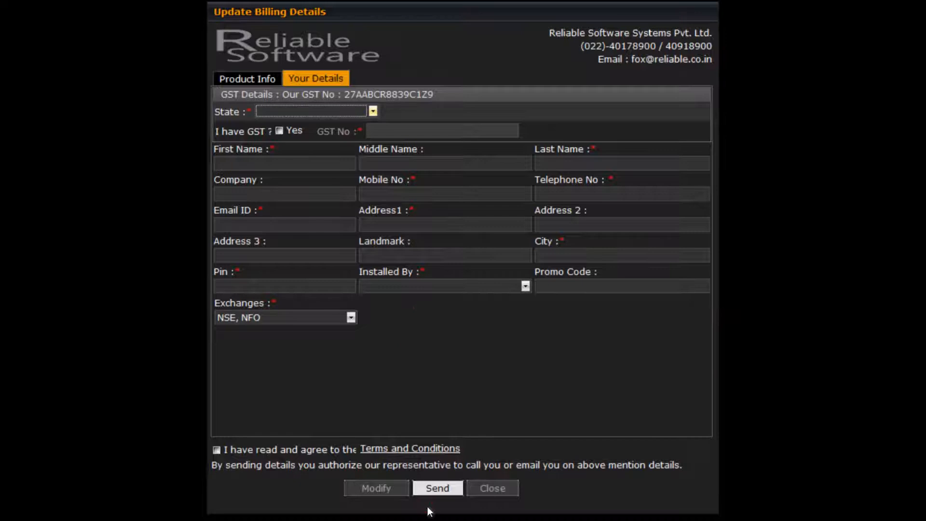
pyautogui.click(373, 111)
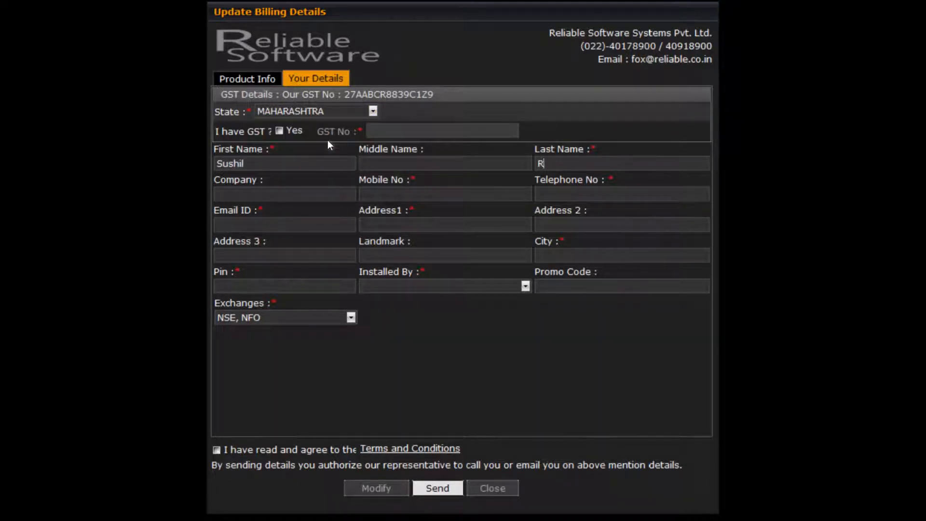
pyautogui.write('Reliable Softwares')
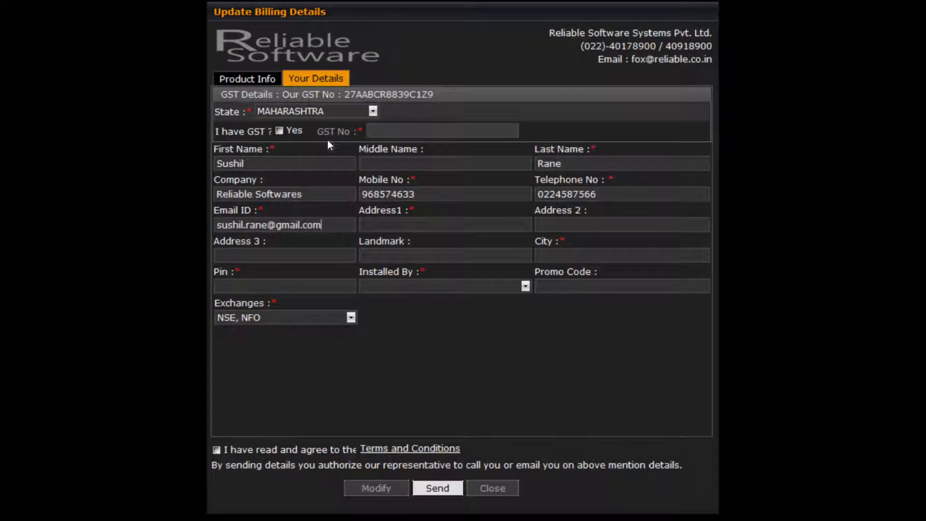
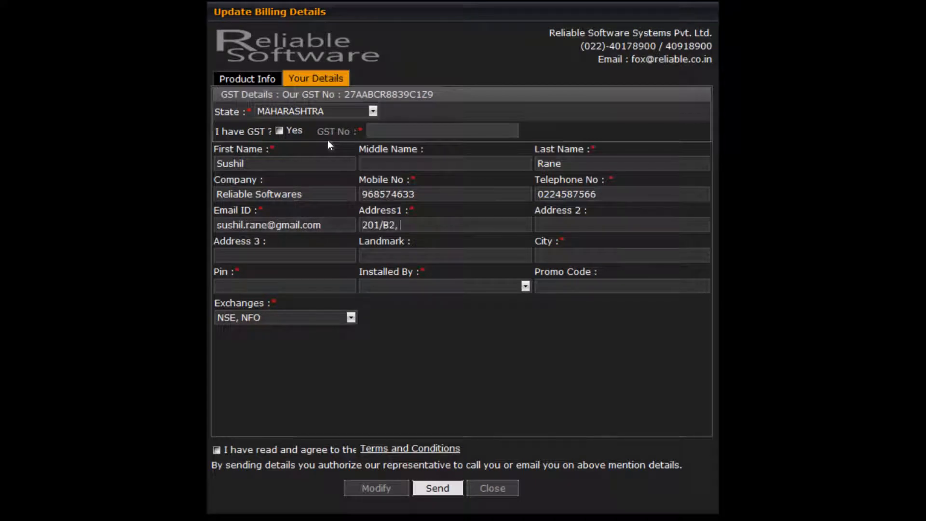
pyautogui.click(285, 256)
pyautogui.write('Andheri')
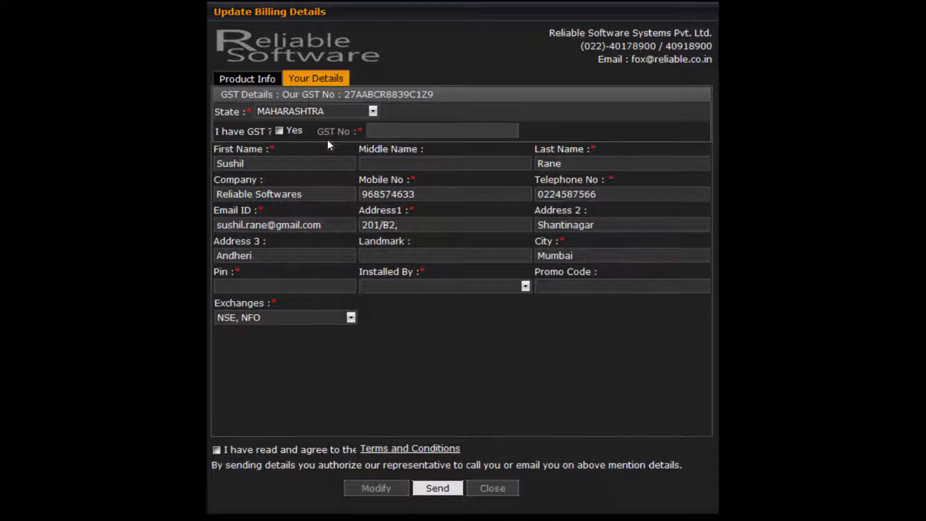
pyautogui.write('400052')
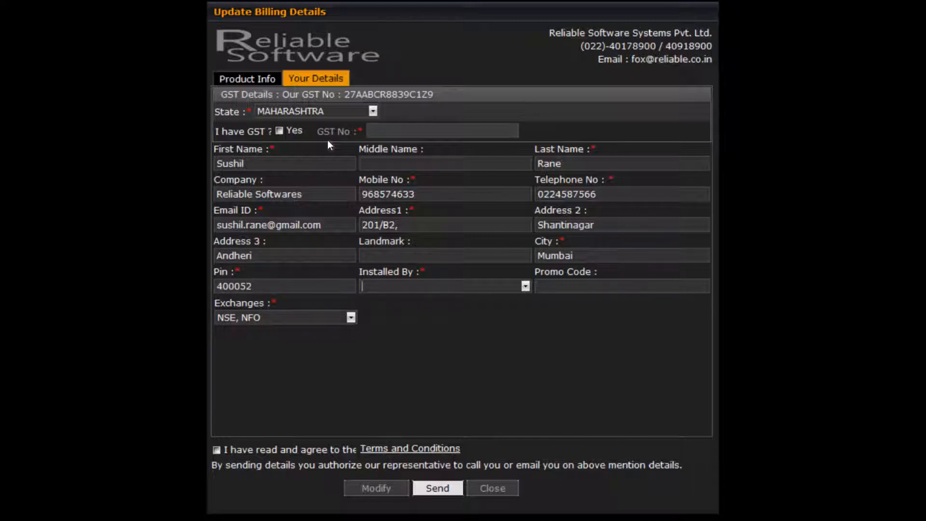
# - Set Installed By to Self, add NCF to the exchange segments and accept the terms
pyautogui.click(620, 286)
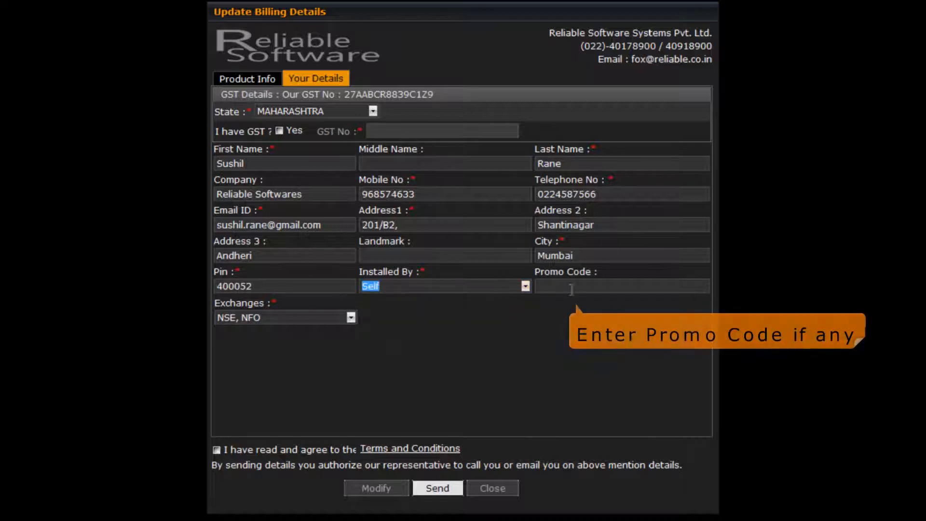
pyautogui.click(349, 317)
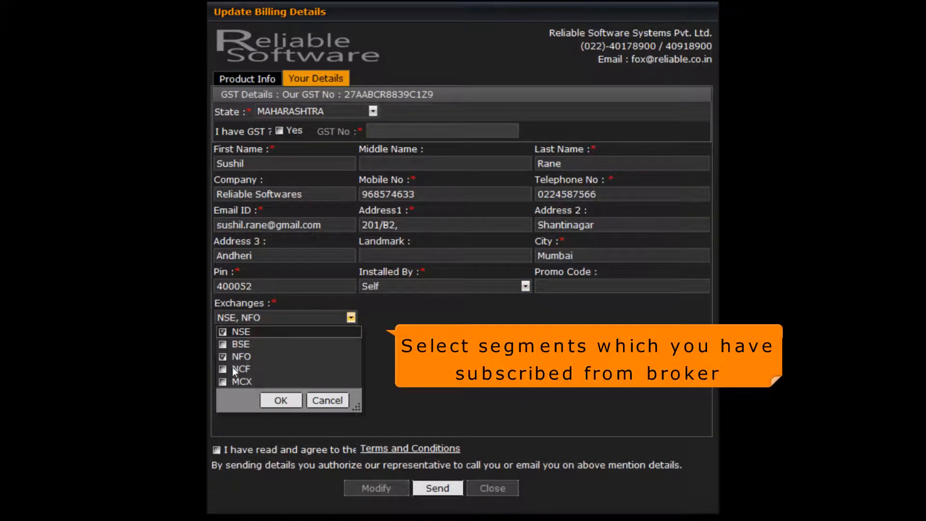
pyautogui.click(281, 399)
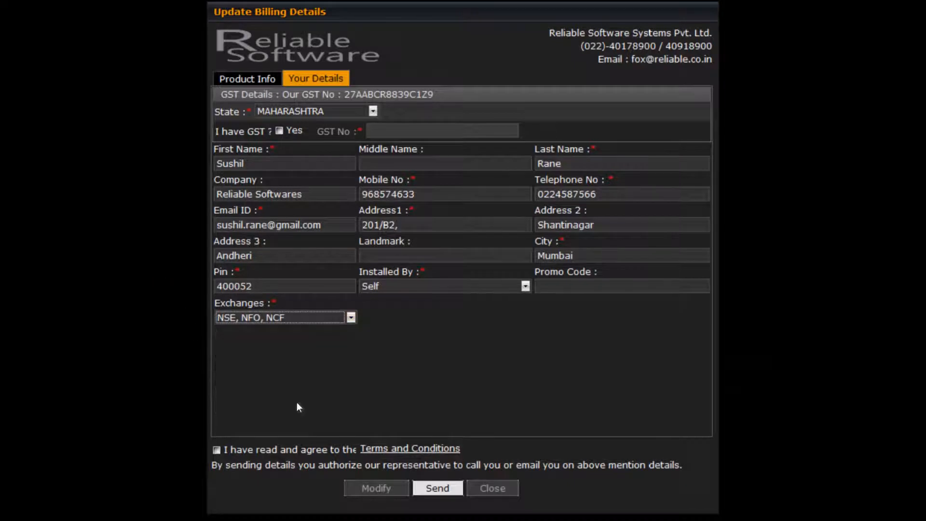
pyautogui.click(217, 449)
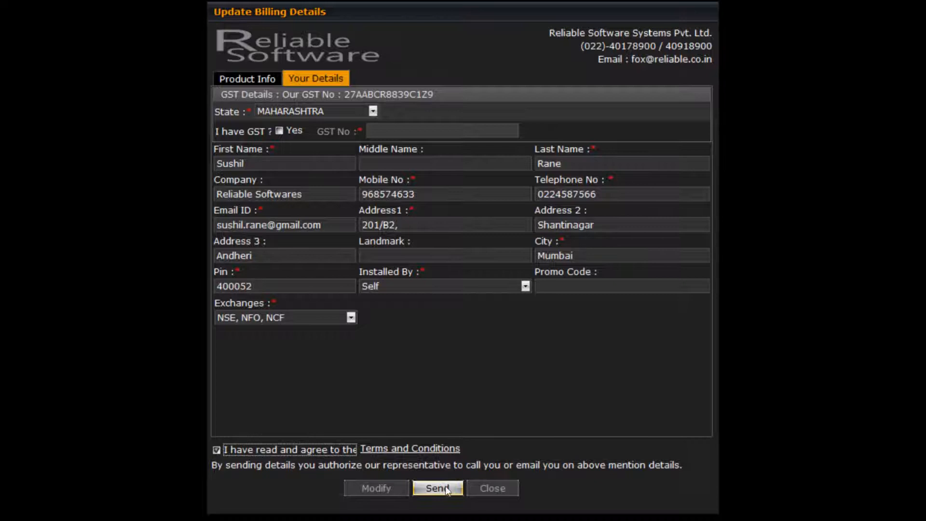
pyautogui.click(437, 488)
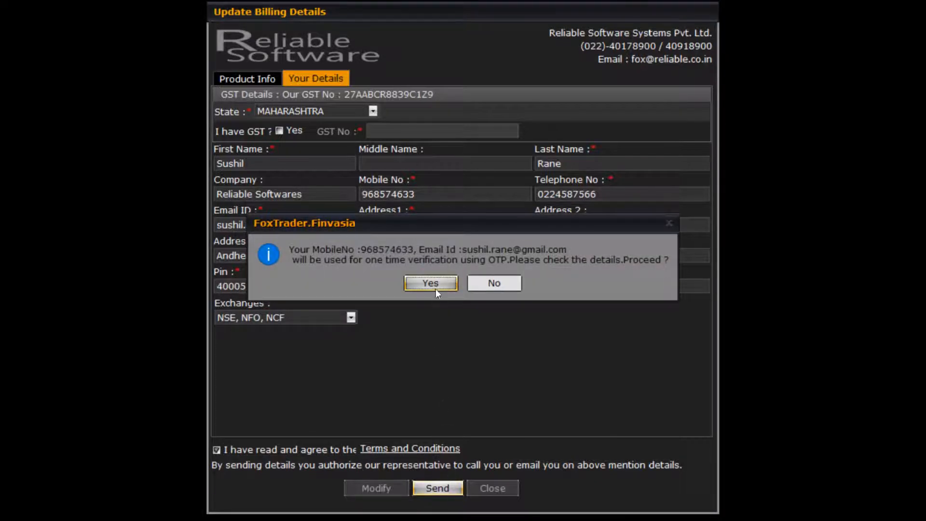
pyautogui.click(430, 283)
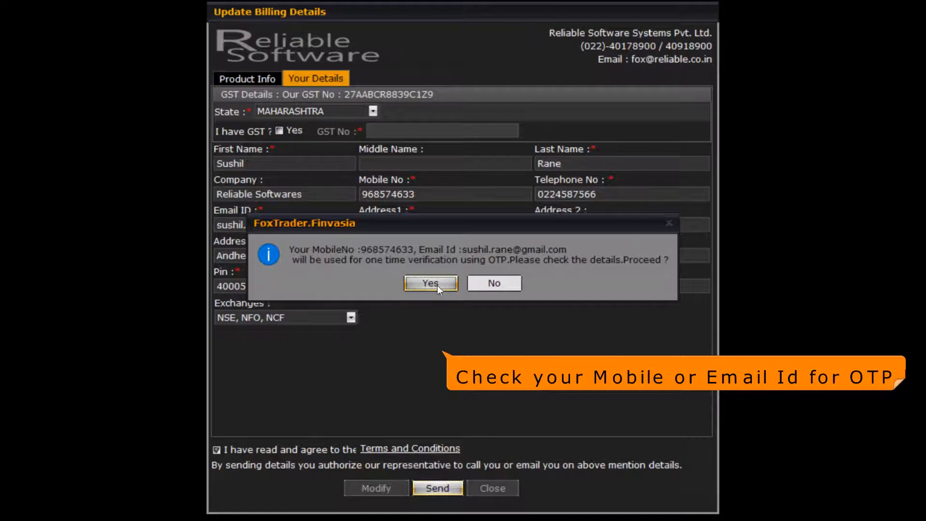
pyautogui.click(430, 283)
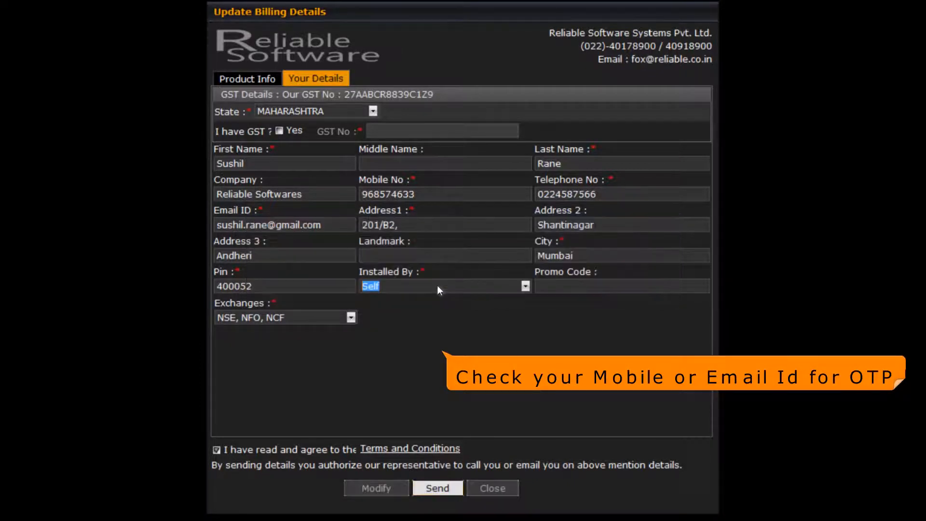
pyautogui.click(438, 488)
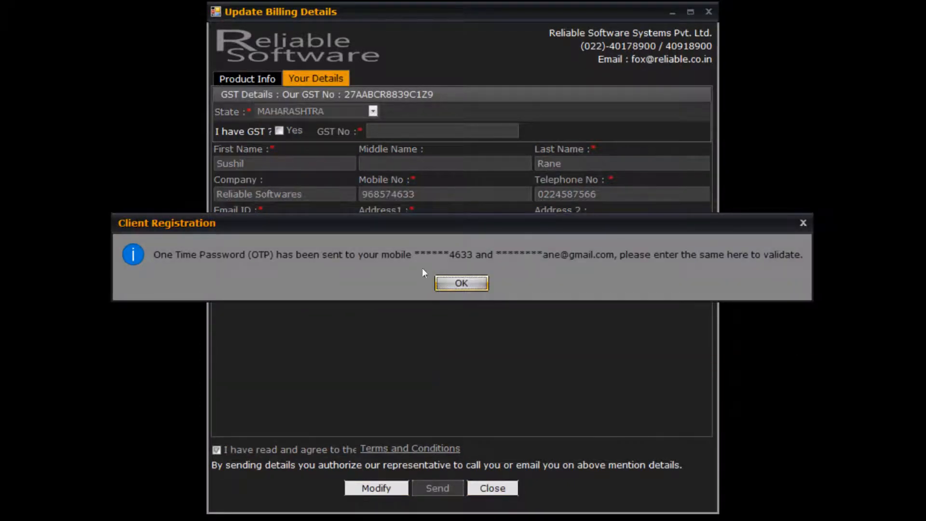
pyautogui.click(461, 282)
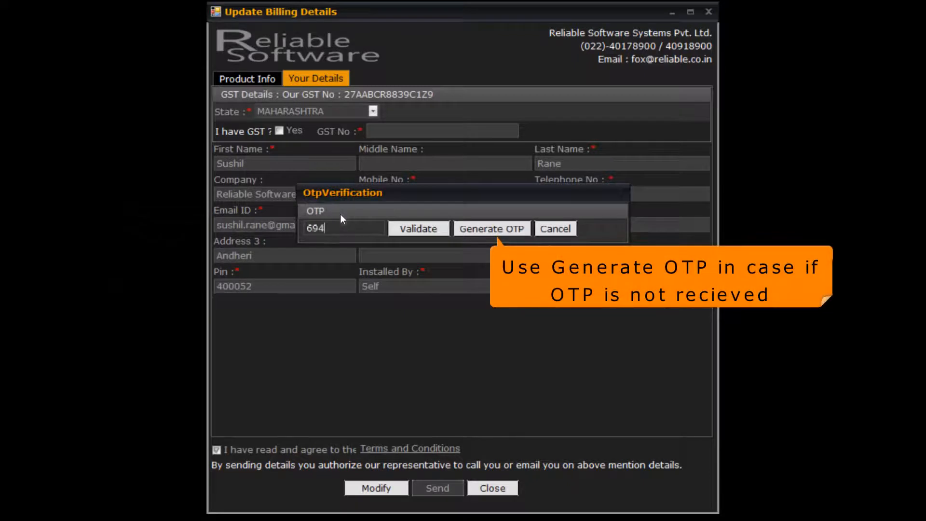
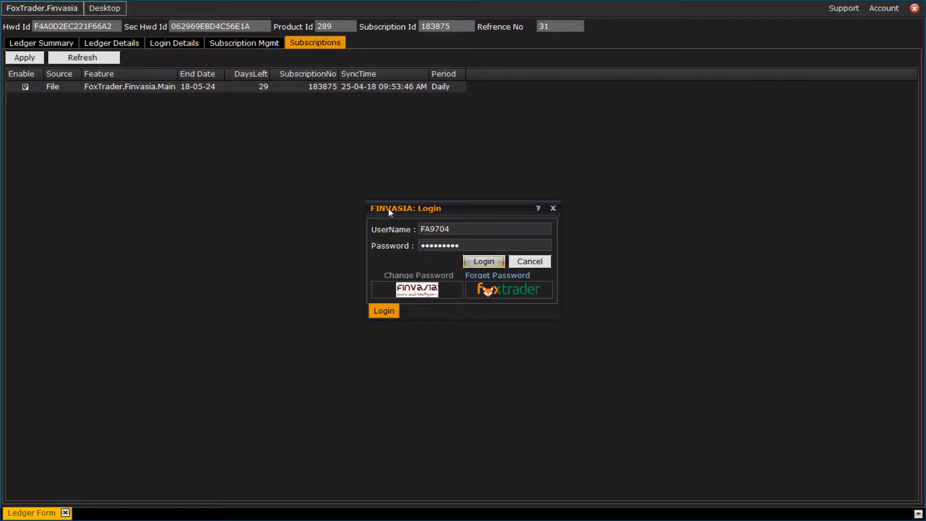
# - Log in to the Finvasia broker account with username 'FA' and its password
pyautogui.click(482, 261)
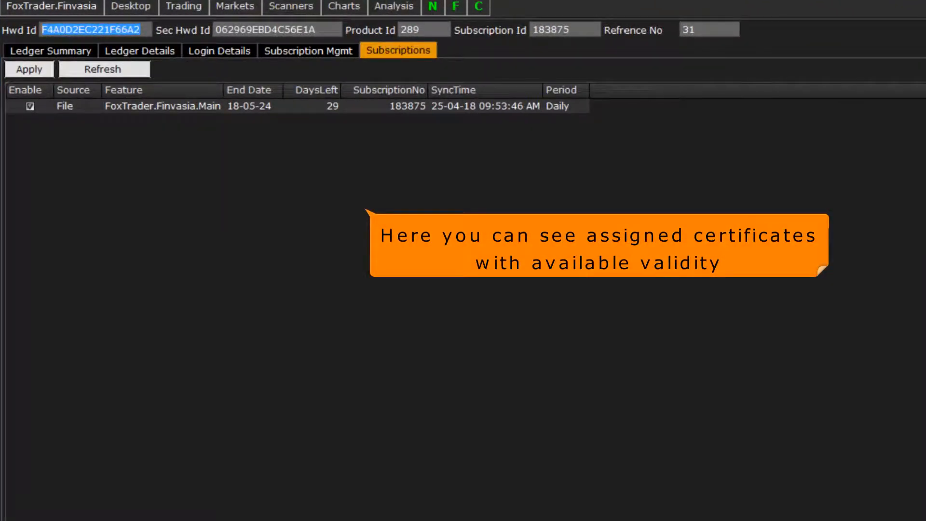
pyautogui.moveTo(186, 133)
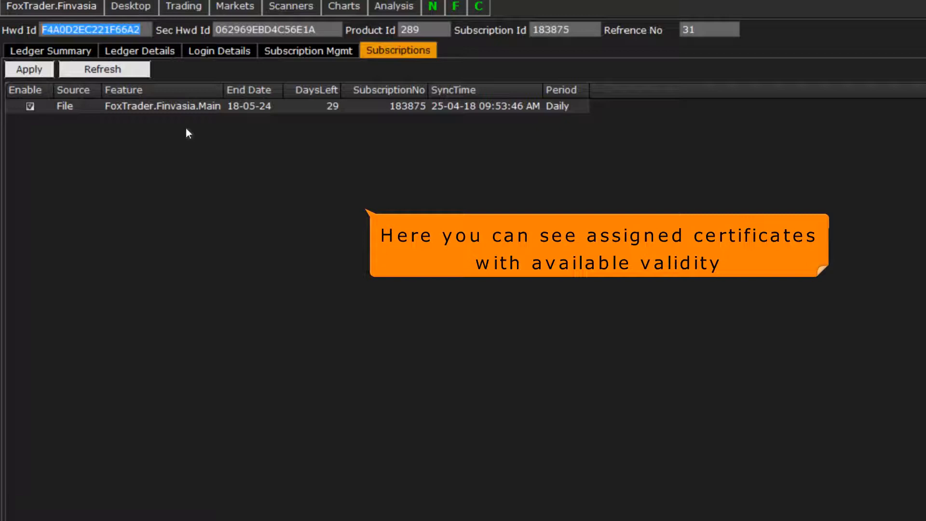
# - Refresh the assigned subscriptions and view Subscription Mgmt listing T9.Premium and T9.NSE.NET prices
pyautogui.click(103, 69)
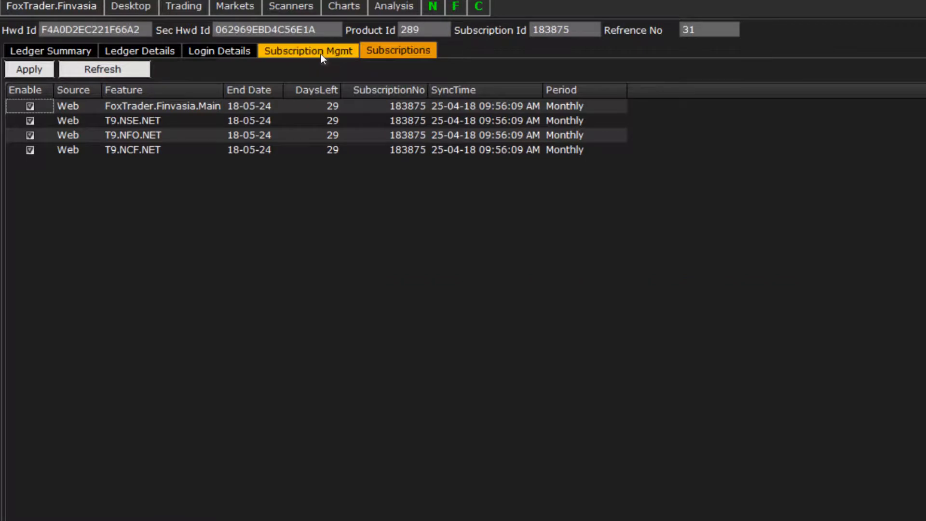
pyautogui.click(308, 50)
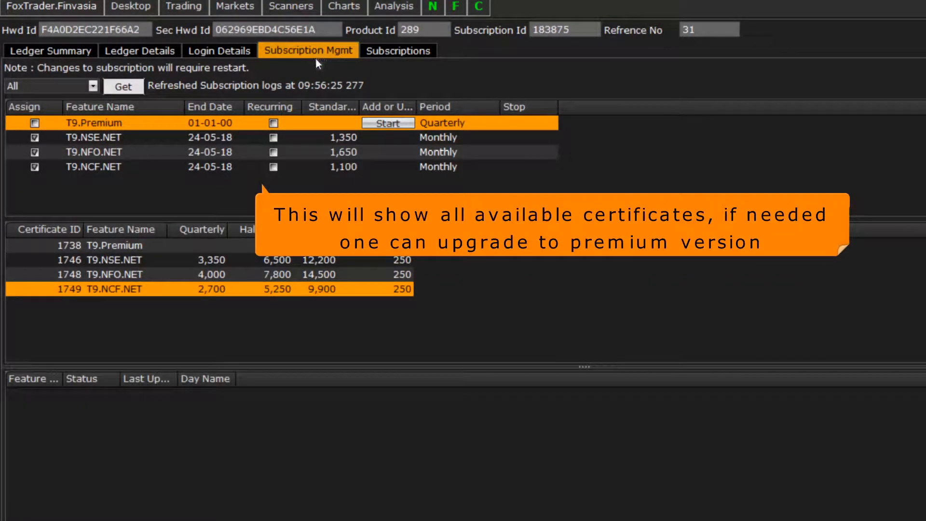
pyautogui.moveTo(158, 186)
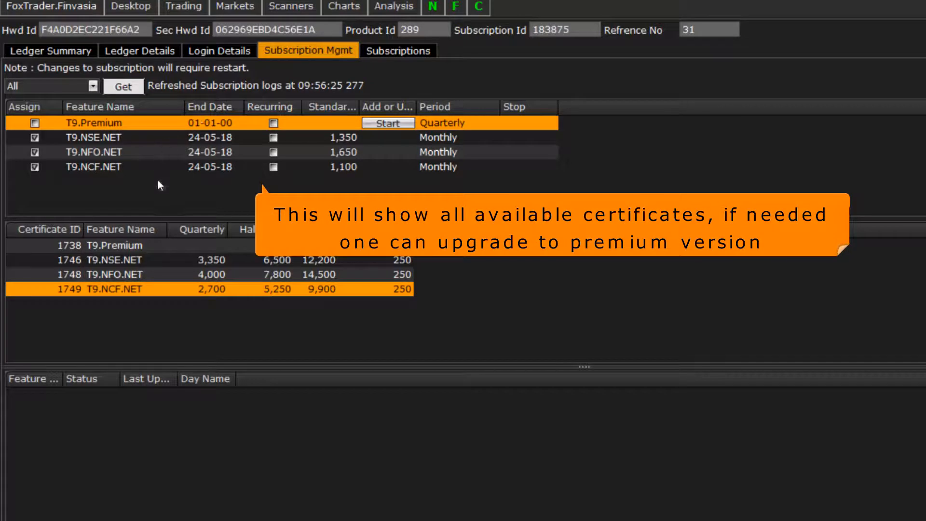
pyautogui.moveTo(388, 122)
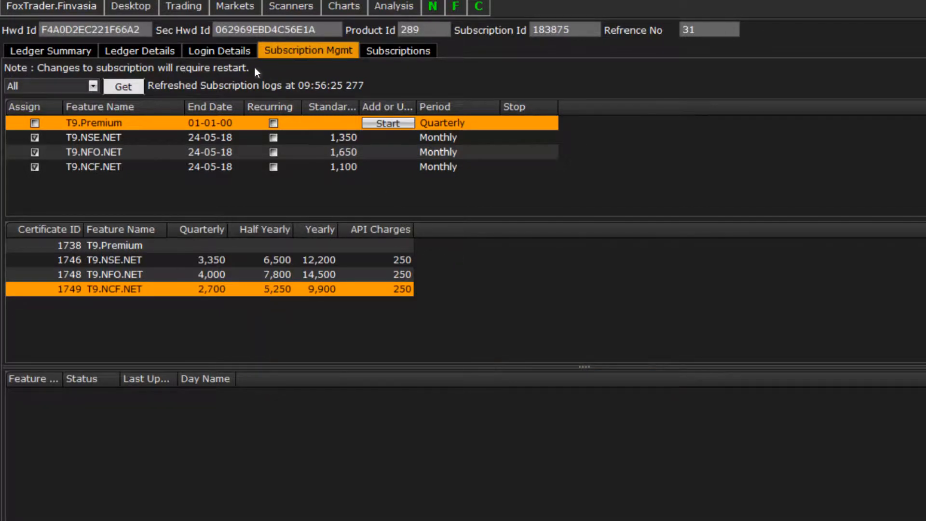
# - Review Login Details, Ledger Details and Ledger Summary showing 4,100.00 credit and charges
pyautogui.click(219, 50)
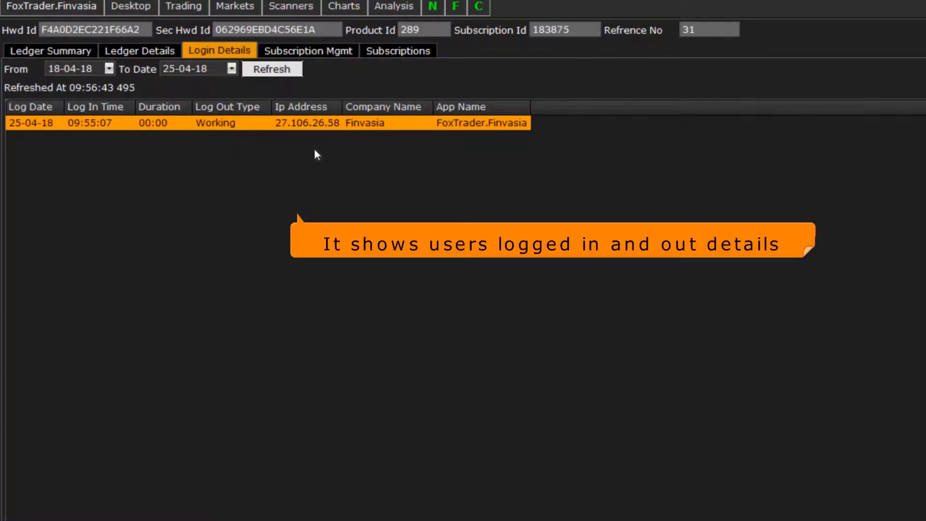
pyautogui.moveTo(97, 143)
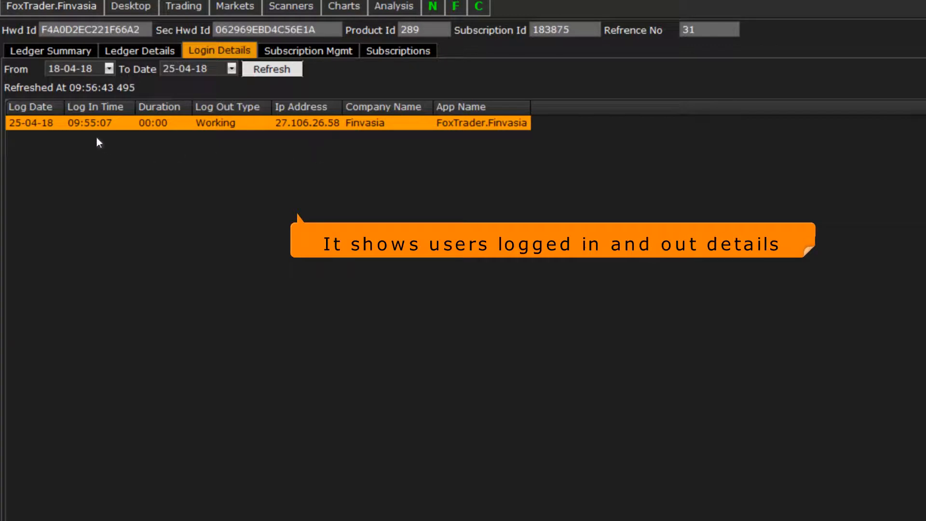
pyautogui.moveTo(214, 141)
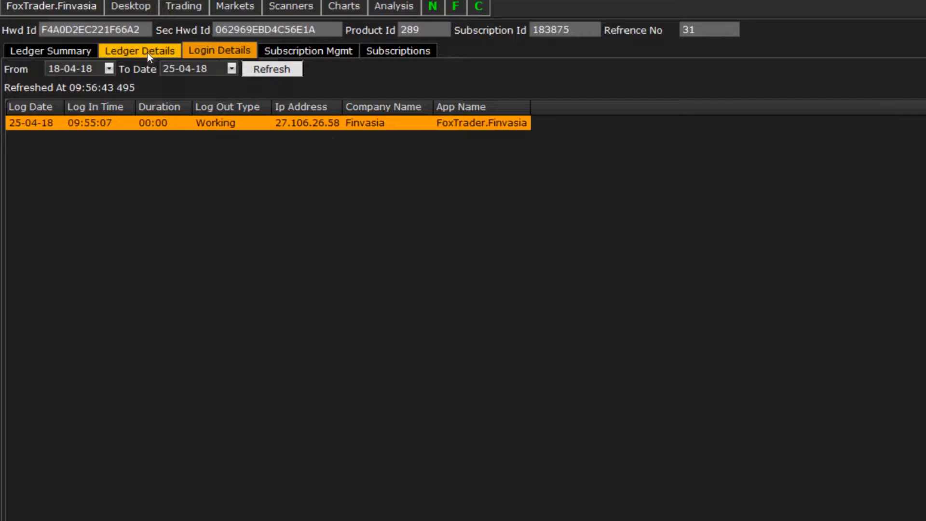
pyautogui.click(141, 50)
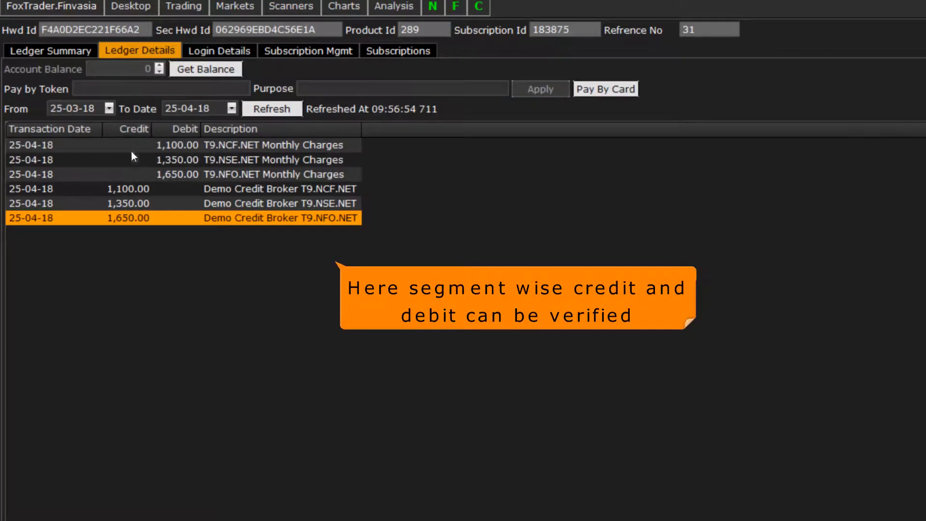
pyautogui.moveTo(253, 219)
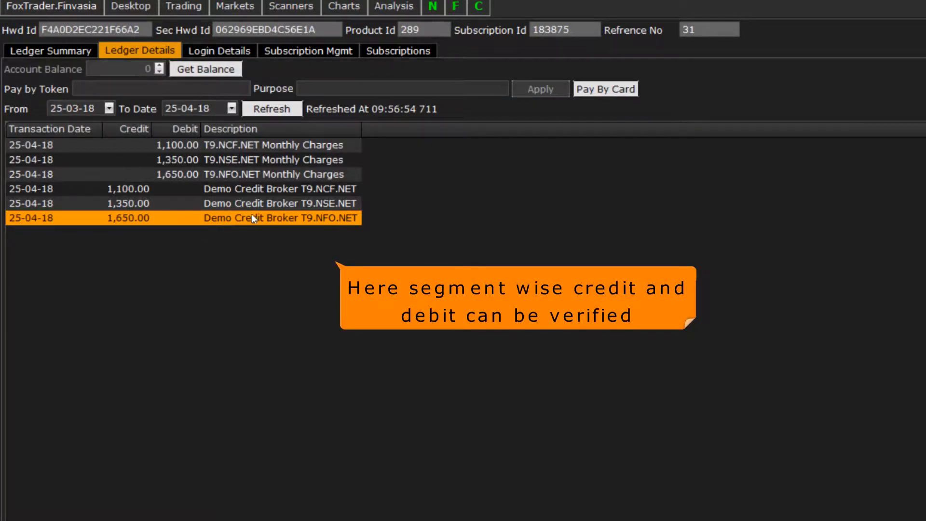
pyautogui.moveTo(295, 204)
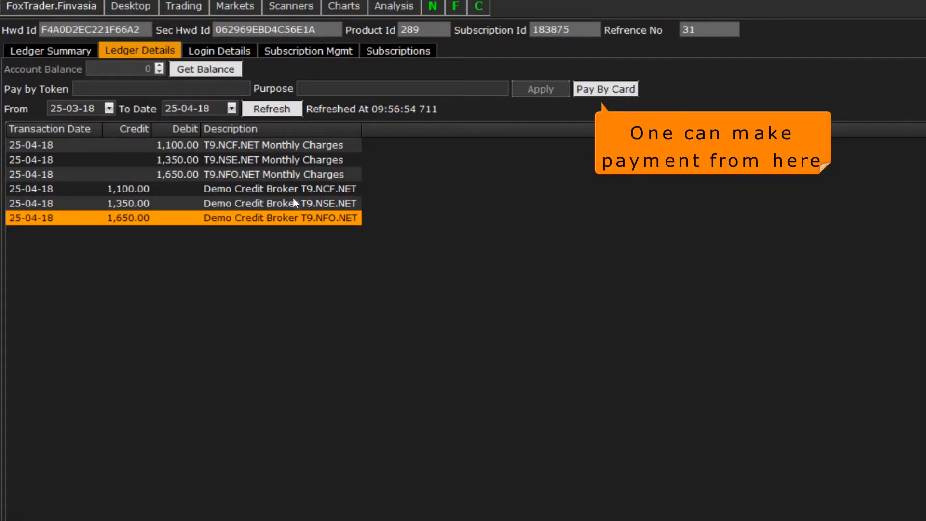
pyautogui.moveTo(149, 120)
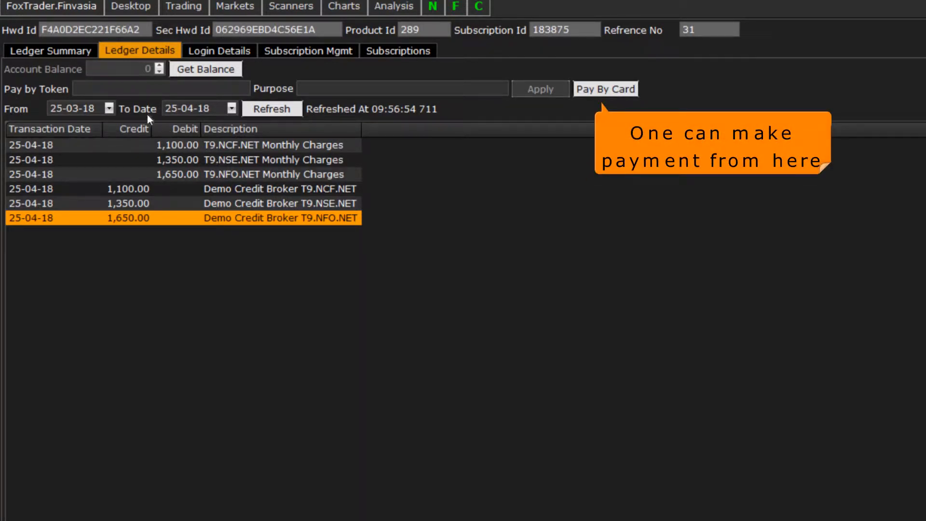
pyautogui.click(50, 50)
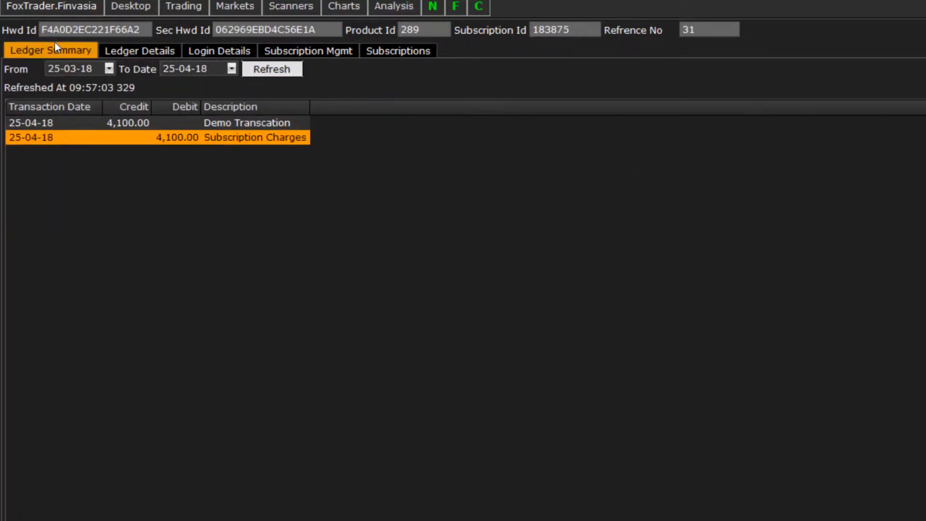
pyautogui.moveTo(148, 177)
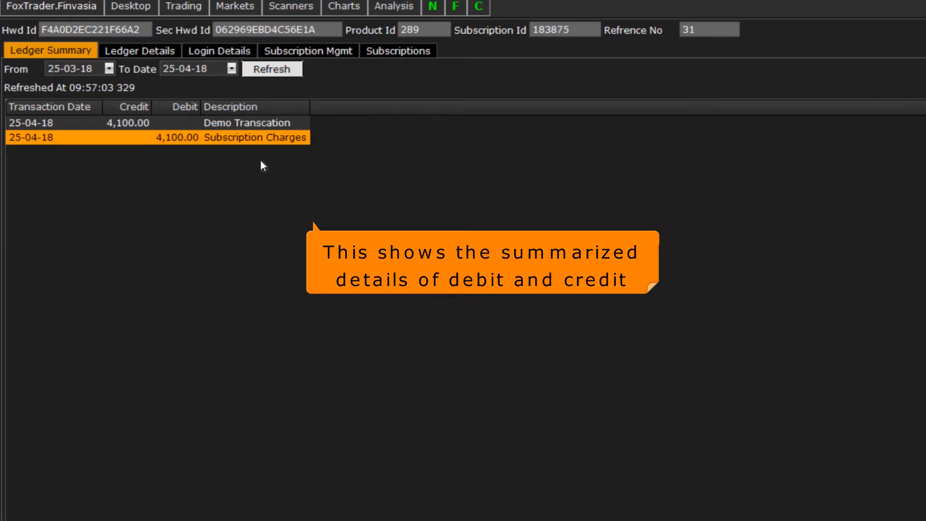
pyautogui.click(881, 10)
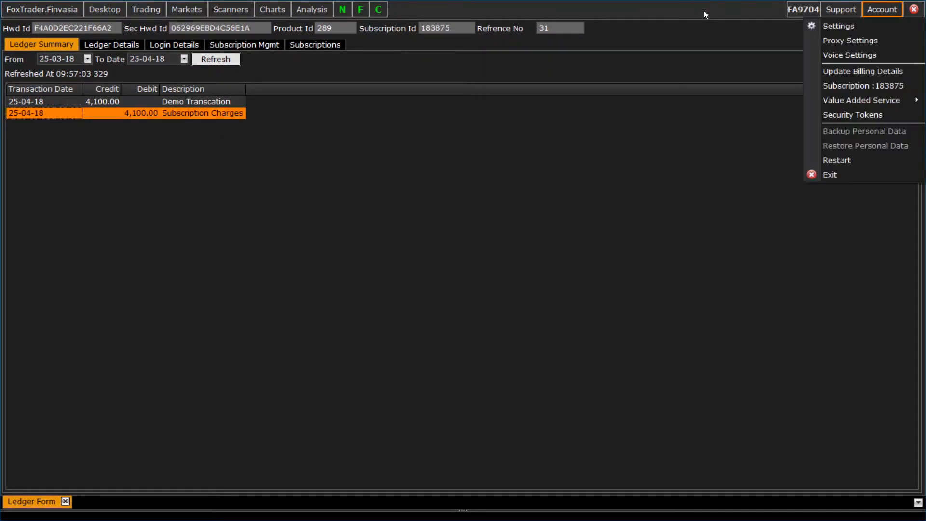
pyautogui.moveTo(868, 86)
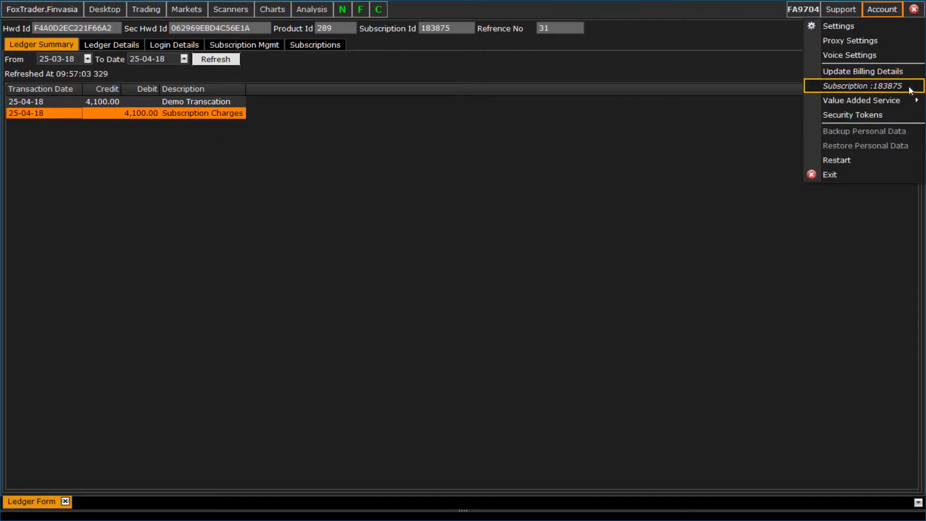
# - Search scrip 'rel' and display the daily candlestick chart of Reliance Industries Ltd
pyautogui.click(862, 86)
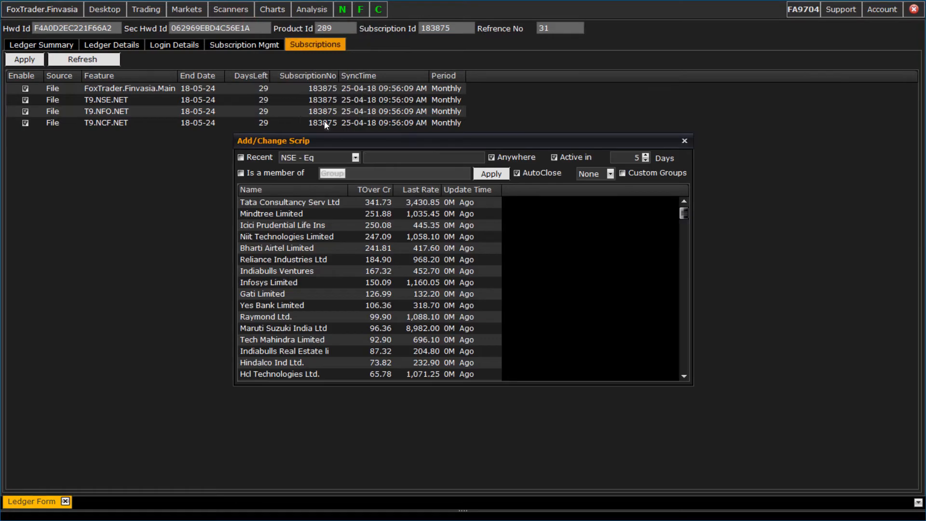
pyautogui.write('rel')
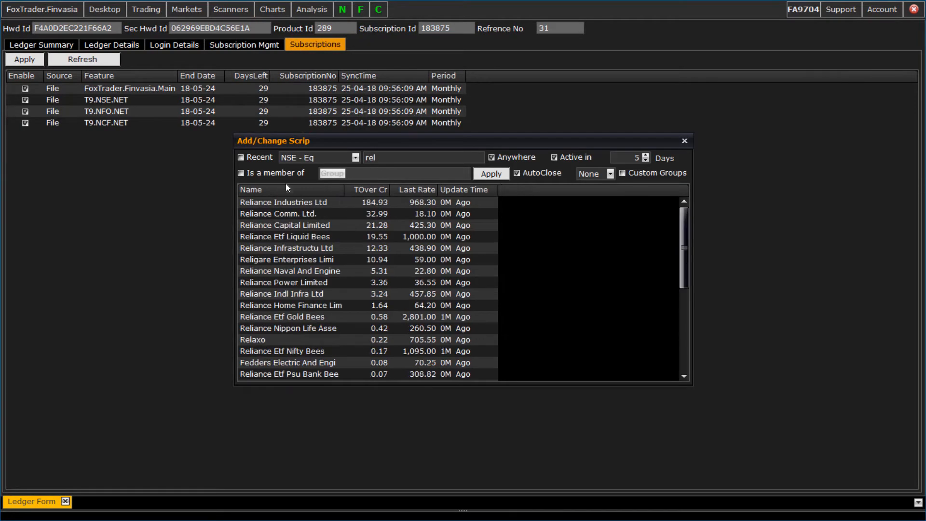
pyautogui.doubleClick(282, 201)
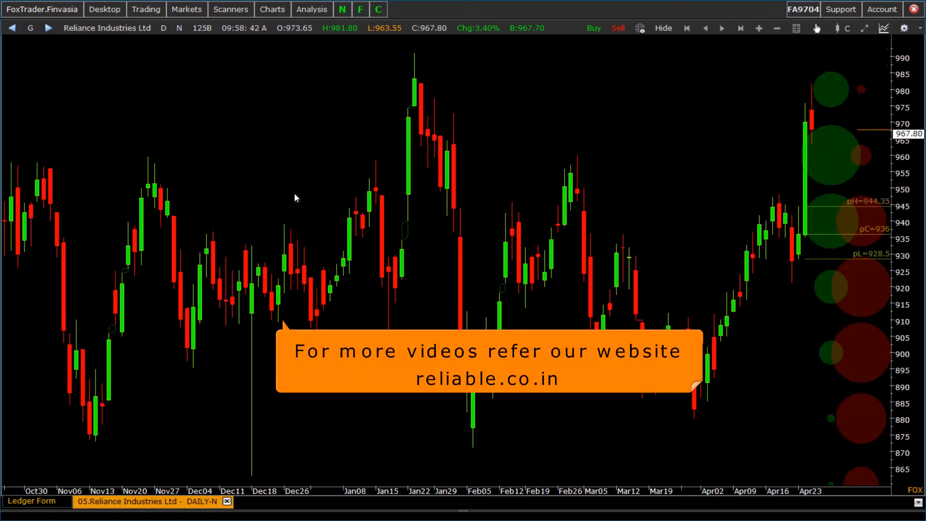